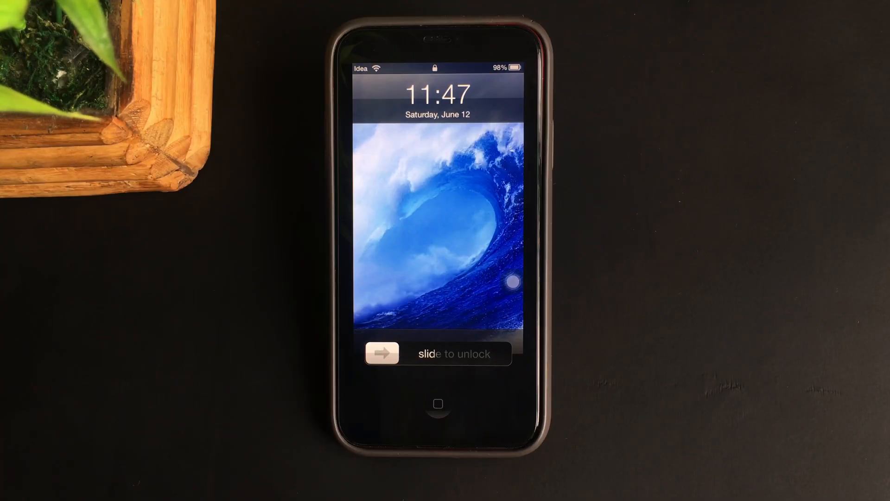
Unlock the phone and start testing OldOS 3 from its TestFlight invite page.
drag(382, 353, 494, 354)
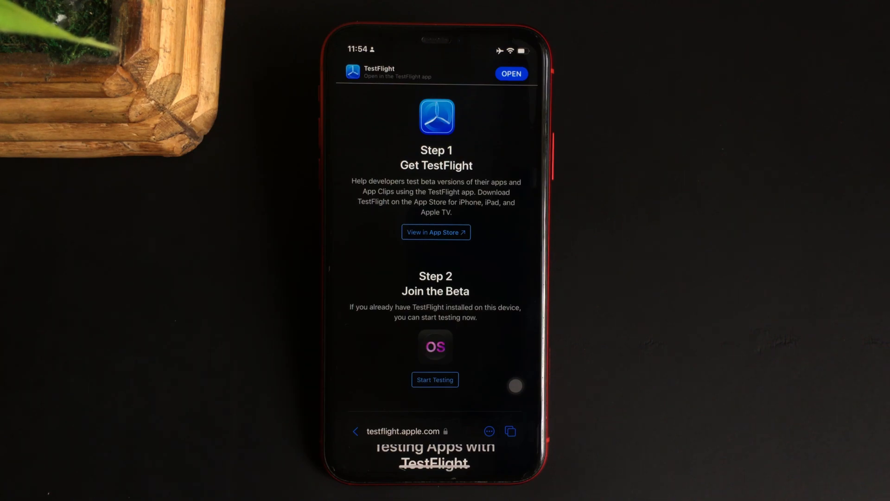
scroll(down, 3)
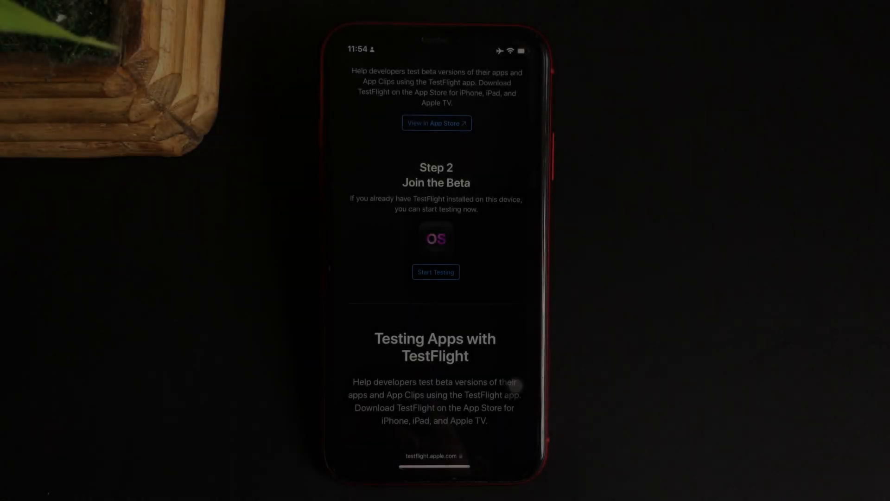
click(435, 271)
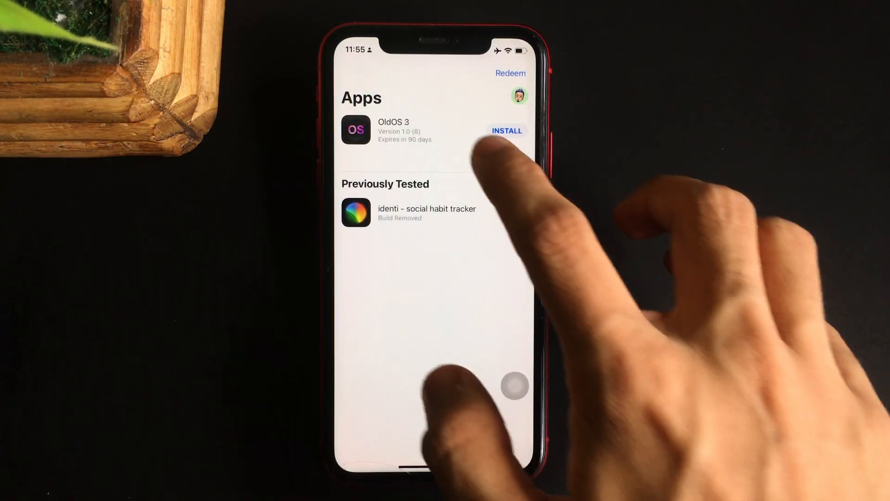
Open the OldOS 3 entry in TestFlight and install the beta.
click(394, 130)
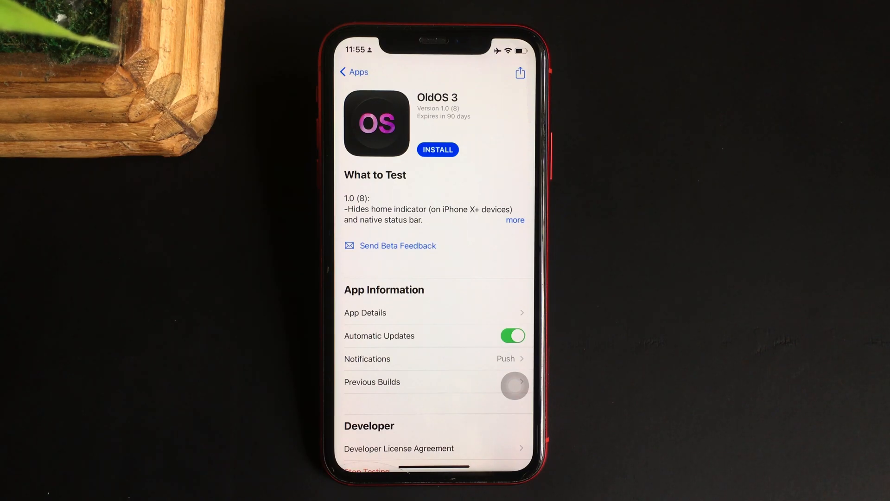
click(437, 150)
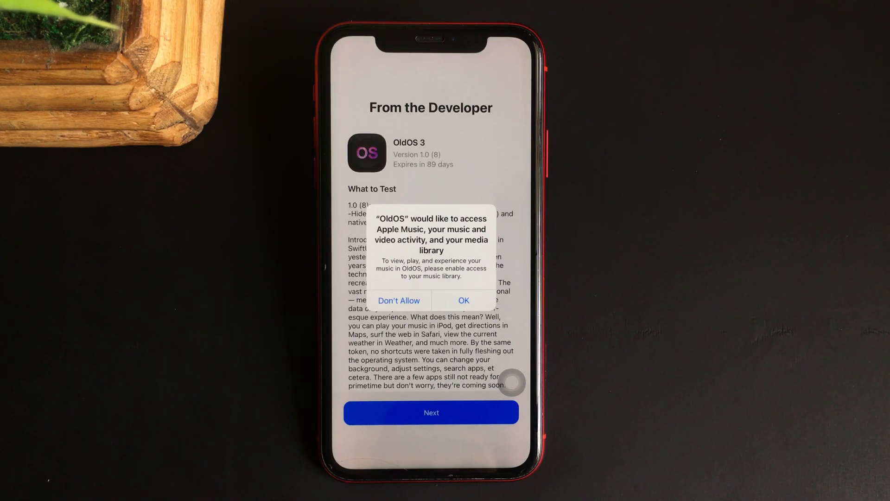
Grant OldOS 3 access to the music library.
click(464, 300)
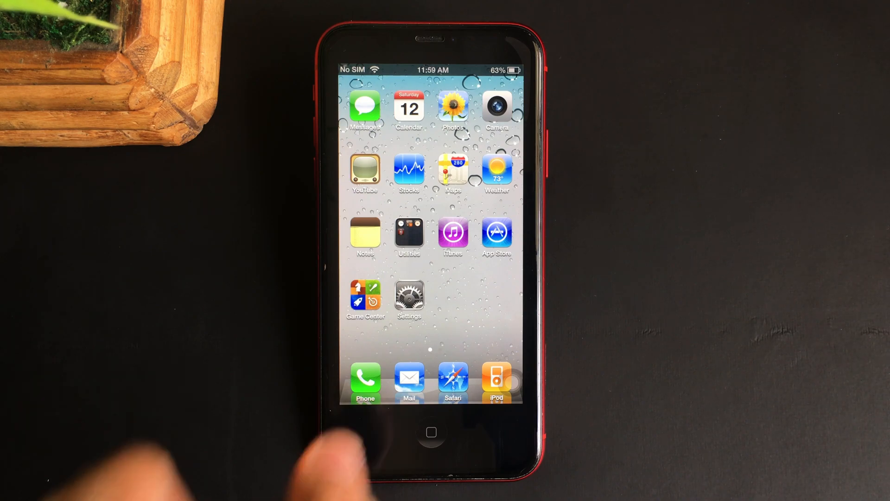
Launch YouTube from the home screen and dismiss the 'YouTube is Coming Soon' alert.
scroll(left, 3)
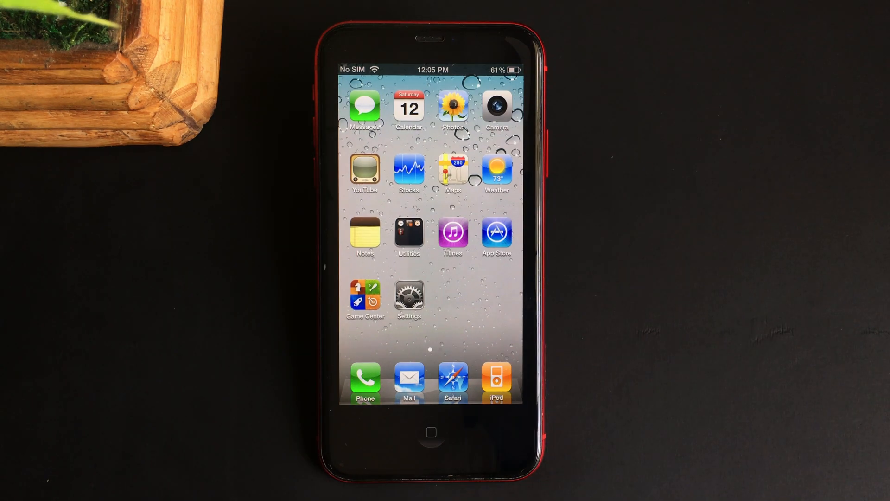
click(453, 380)
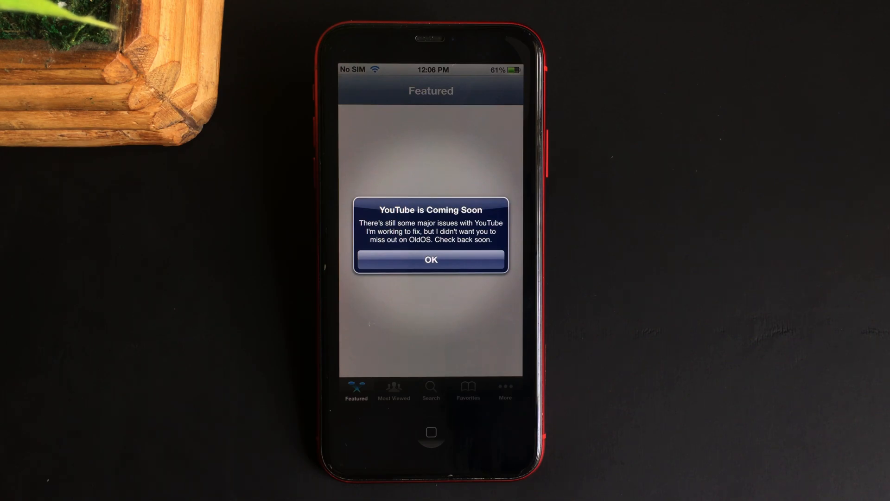
click(431, 260)
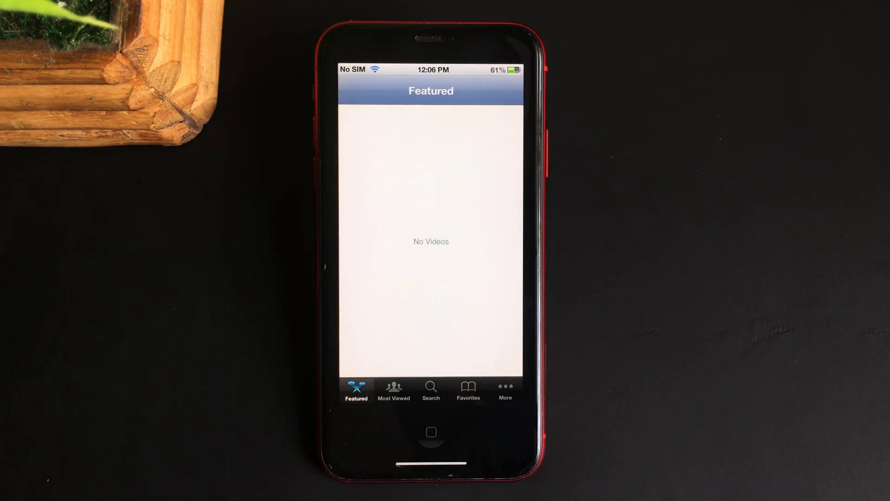